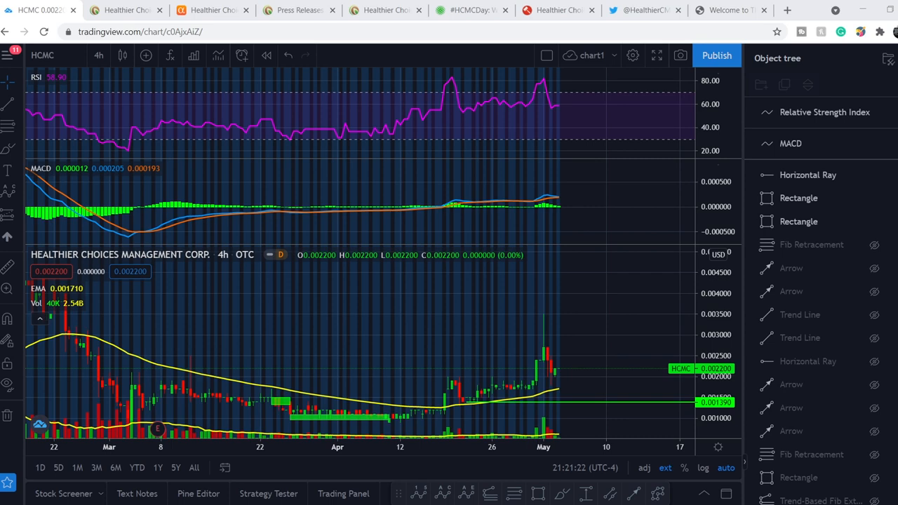
Switch from the HCMC 4h chart to the healthiercmc.com company homepage.
left_click(126, 10)
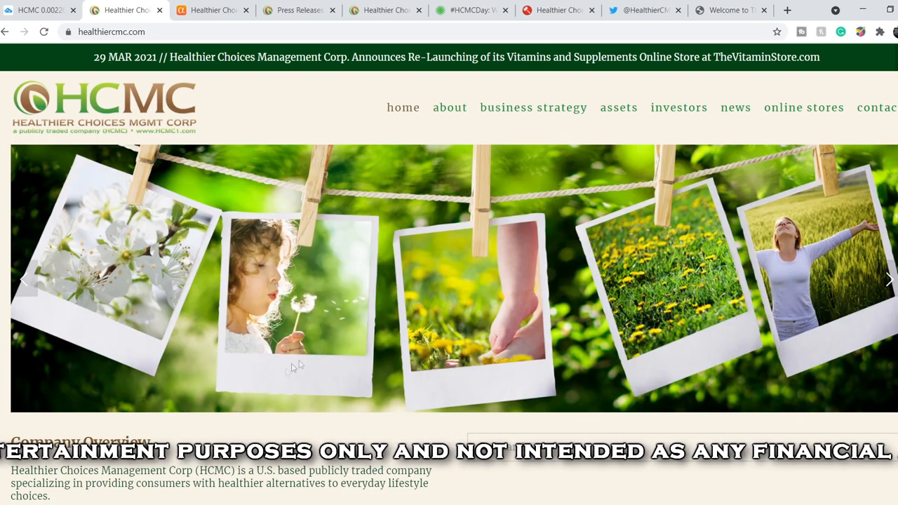
Read the Company Overview section, then bring up the Seeking Alpha HCMC profile.
scroll("down", 3)
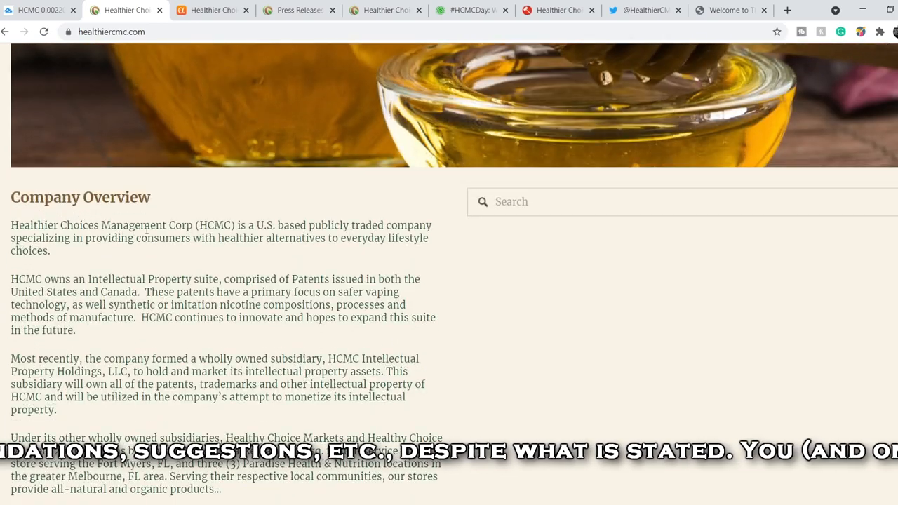
left_click_drag(140, 225, 51, 249)
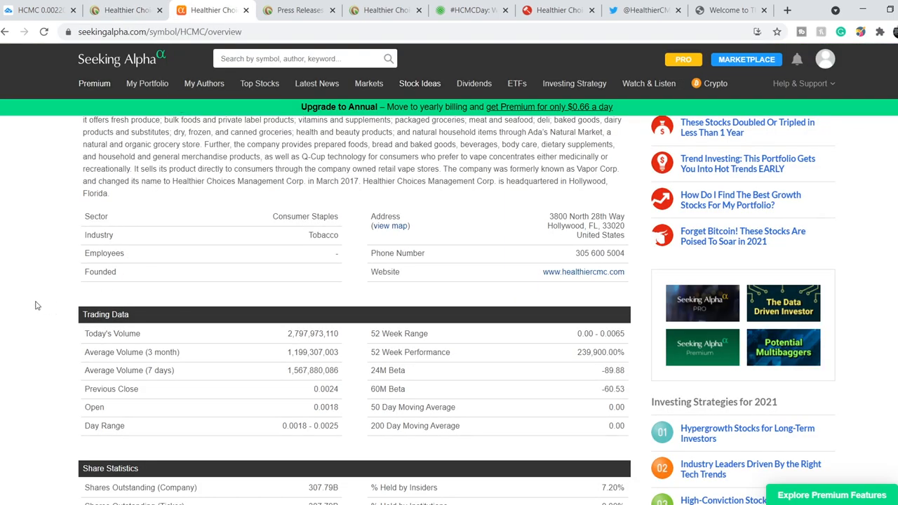
scroll("down", 3)
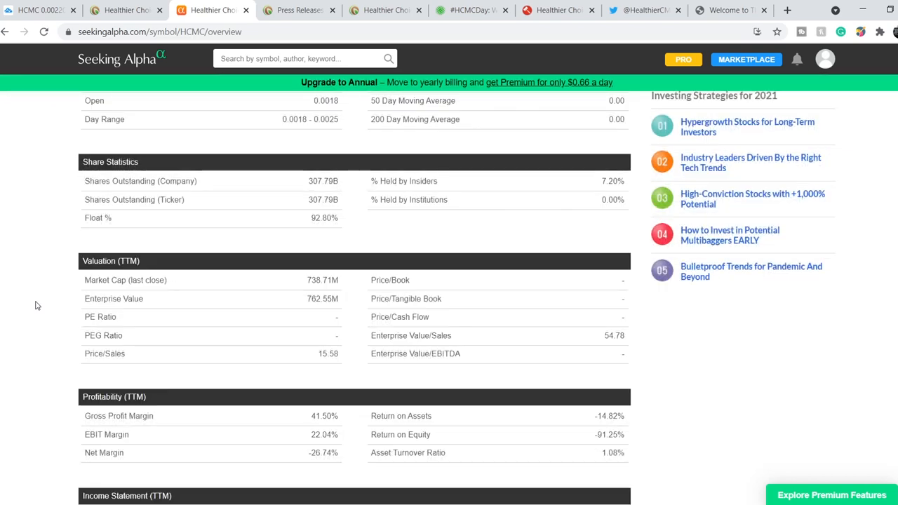
scroll("up", 3)
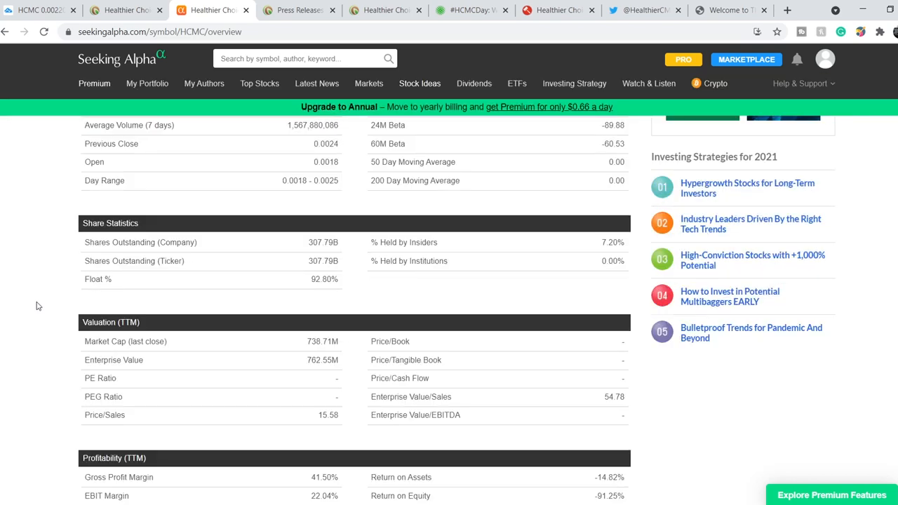
mouse_move(298, 352)
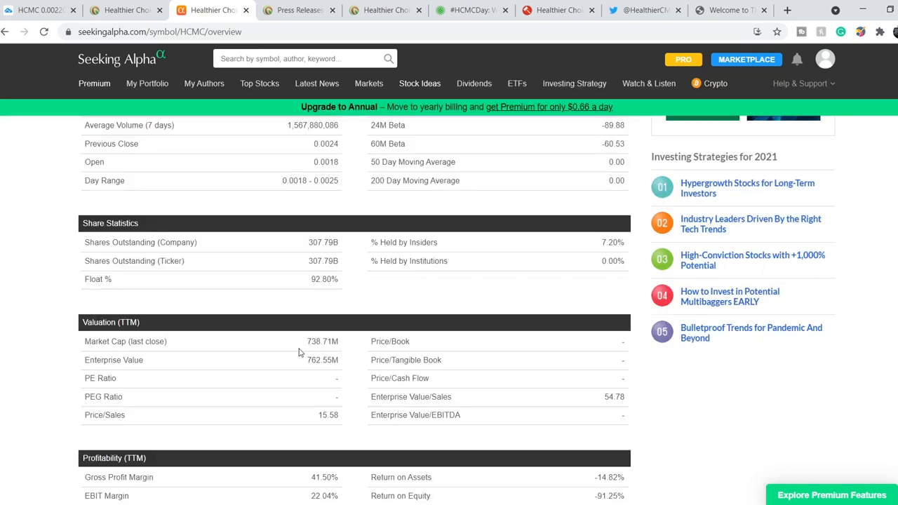
mouse_move(360, 344)
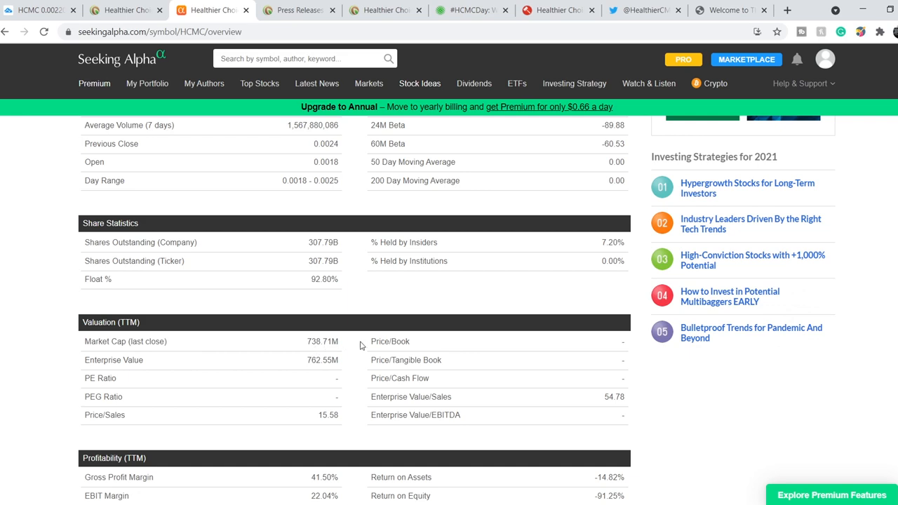
scroll("down", 3)
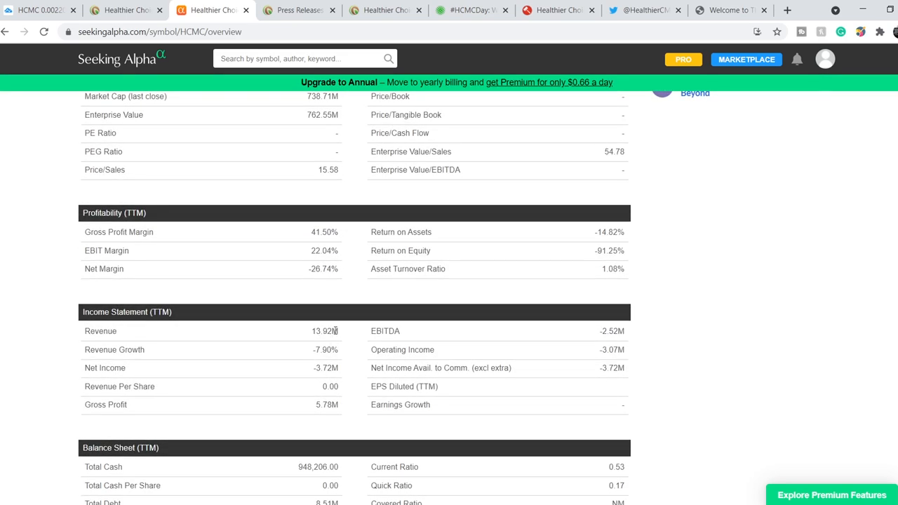
mouse_move(317, 376)
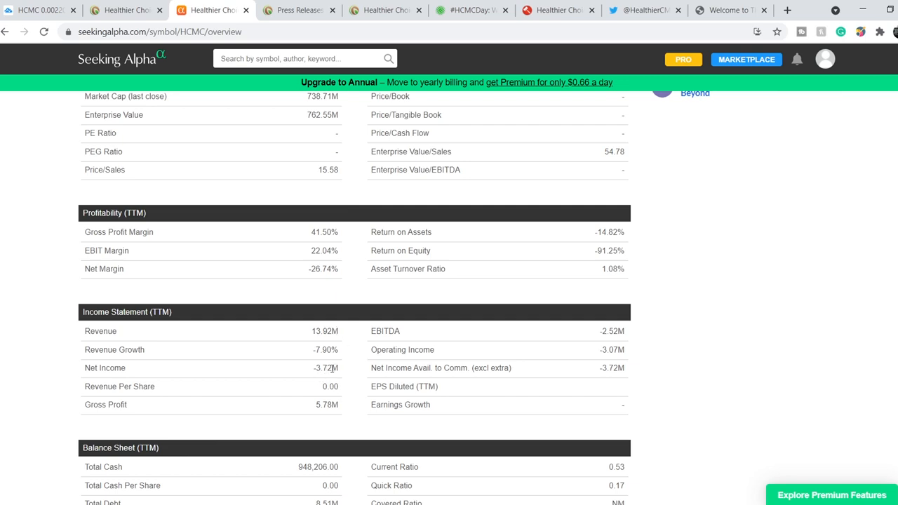
scroll("down", 3)
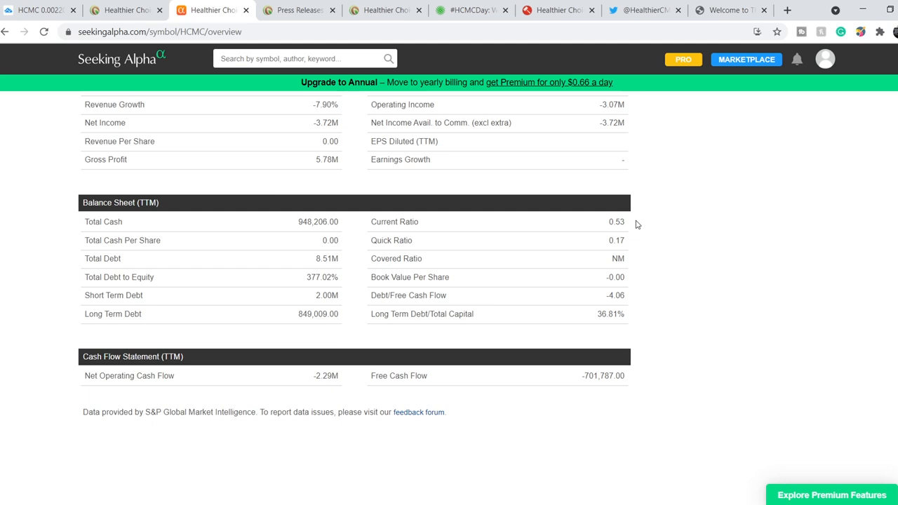
mouse_move(354, 263)
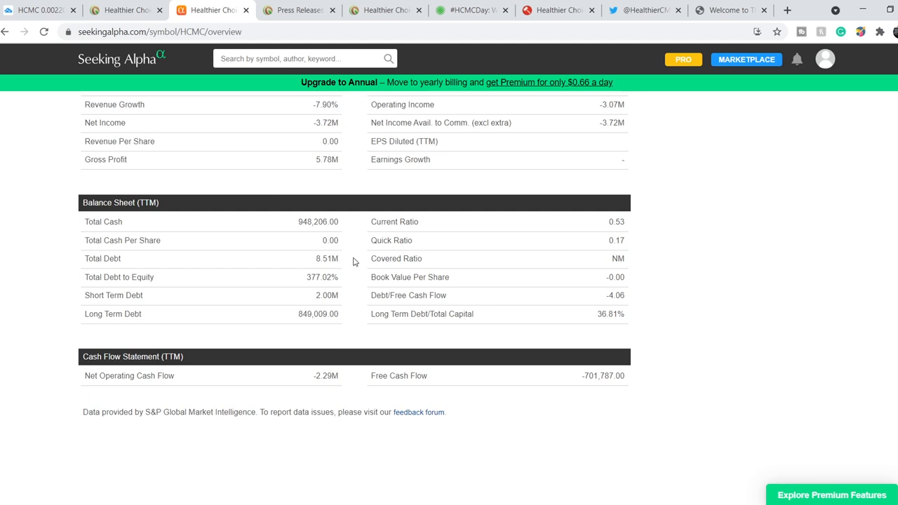
mouse_move(371, 230)
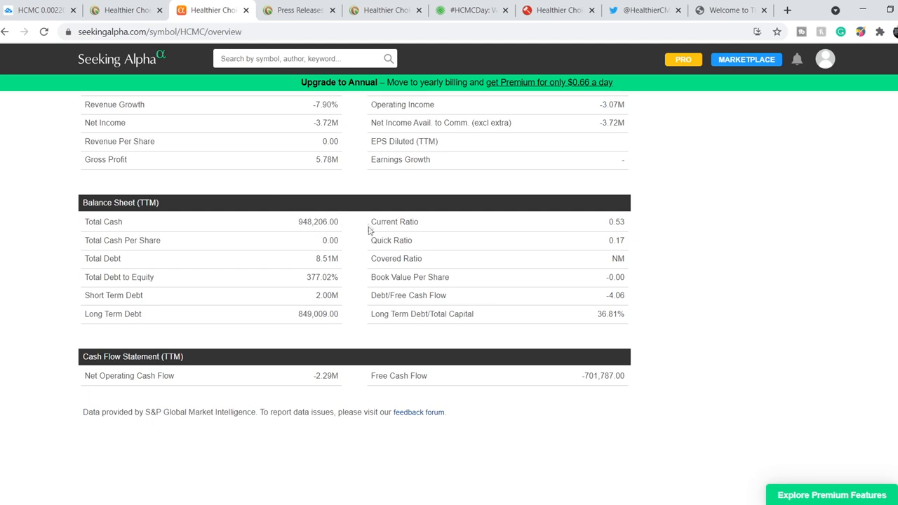
mouse_move(364, 227)
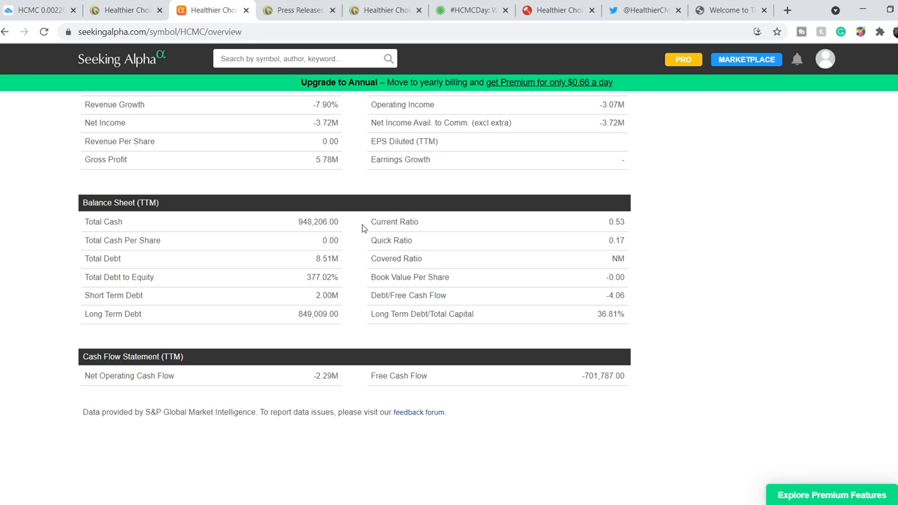
mouse_move(354, 288)
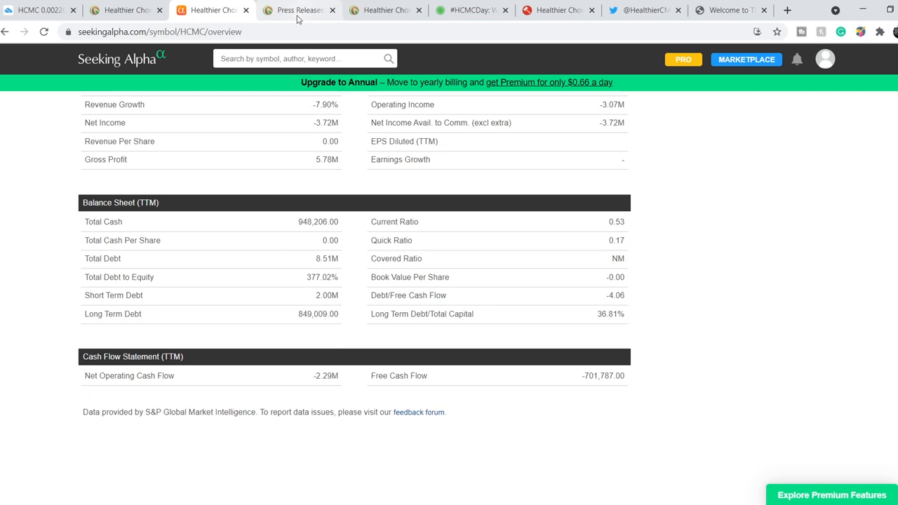
Browse the HCMC press releases list from April 2021 back to August 2020 headlines.
left_click(300, 10)
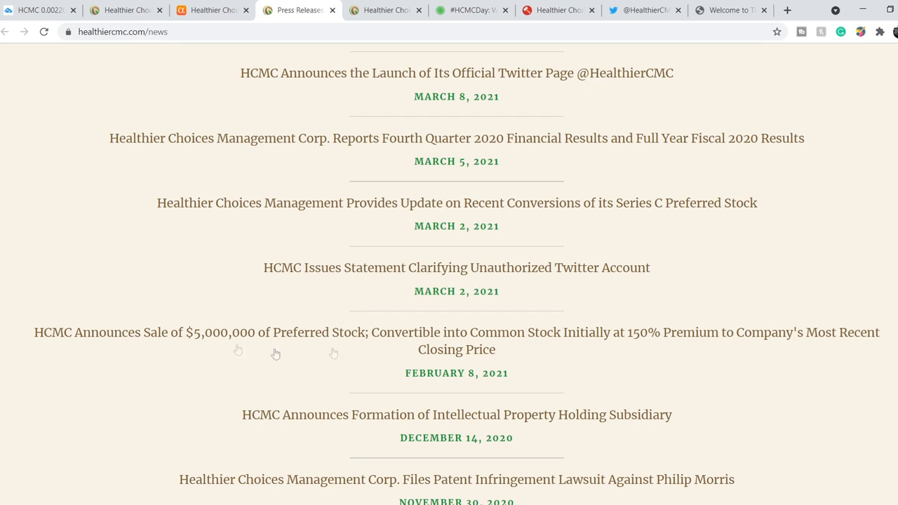
mouse_move(210, 350)
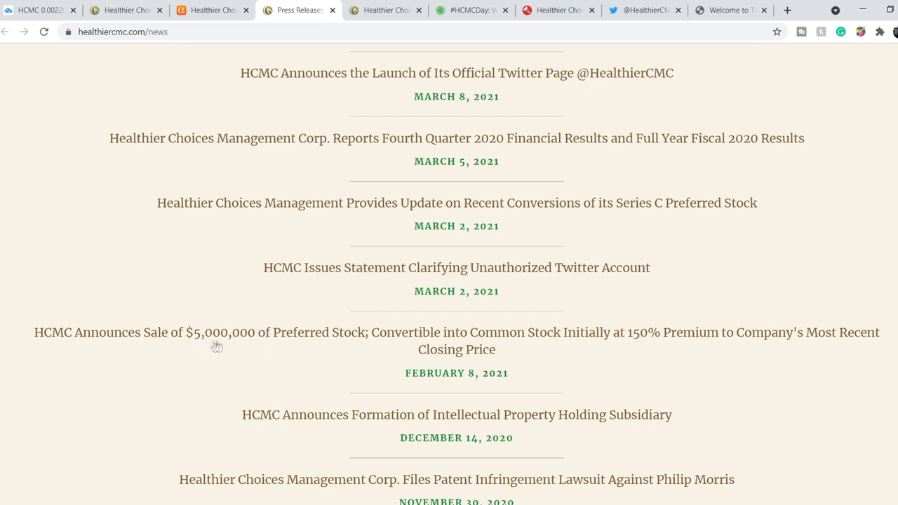
mouse_move(301, 351)
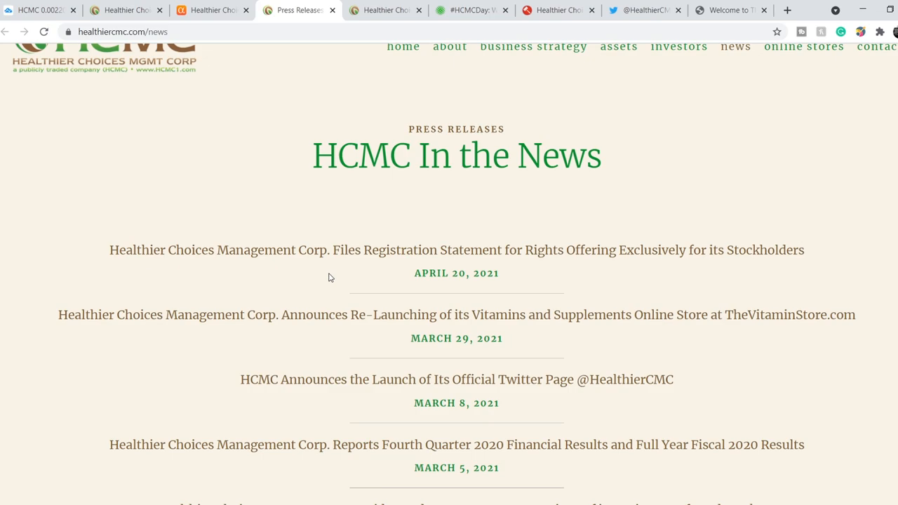
scroll("down", 3)
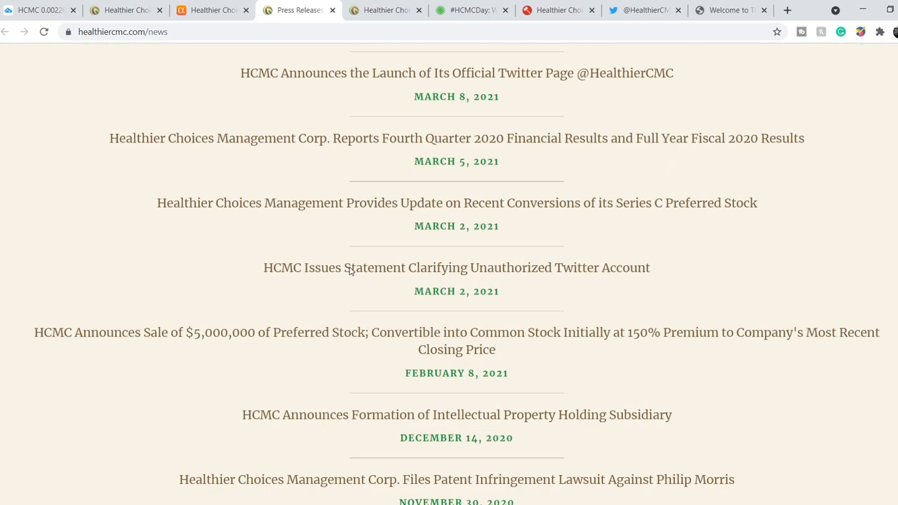
scroll("down", 3)
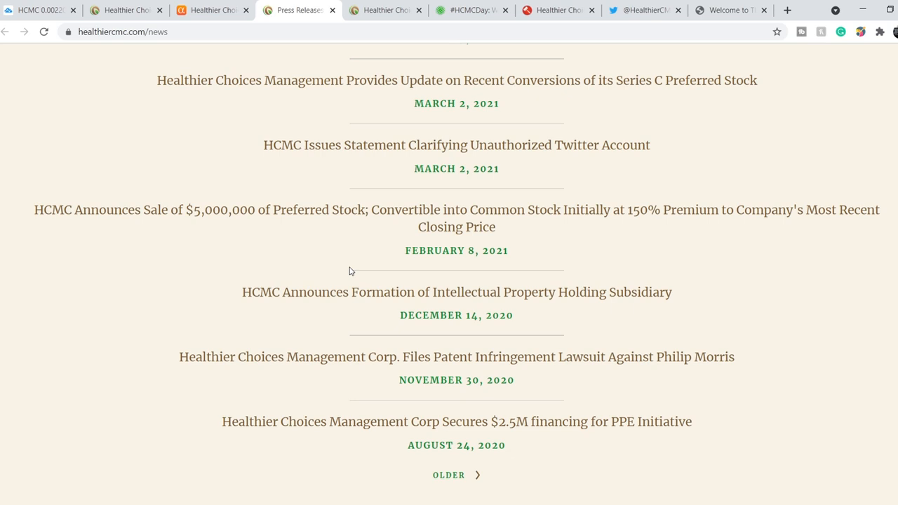
scroll("down", 3)
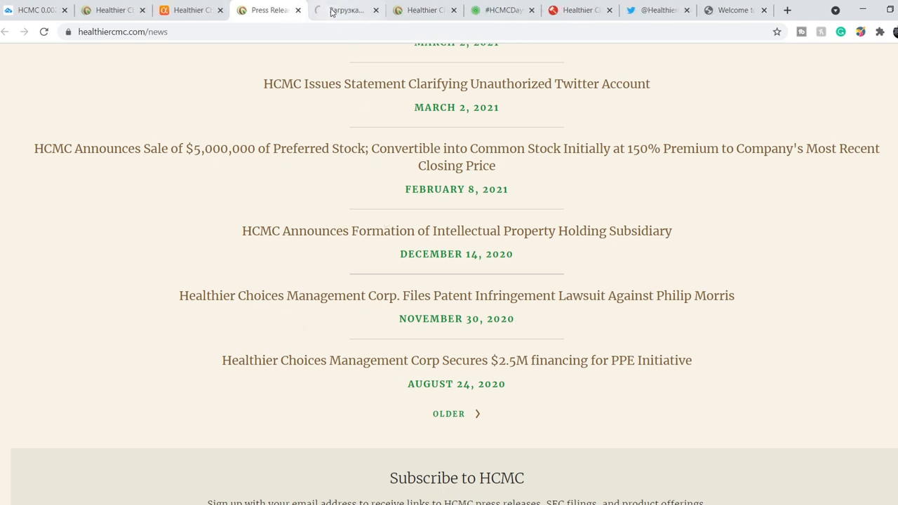
Read the Philip Morris patent infringement lawsuit press release and select its case reference.
left_click(456, 295)
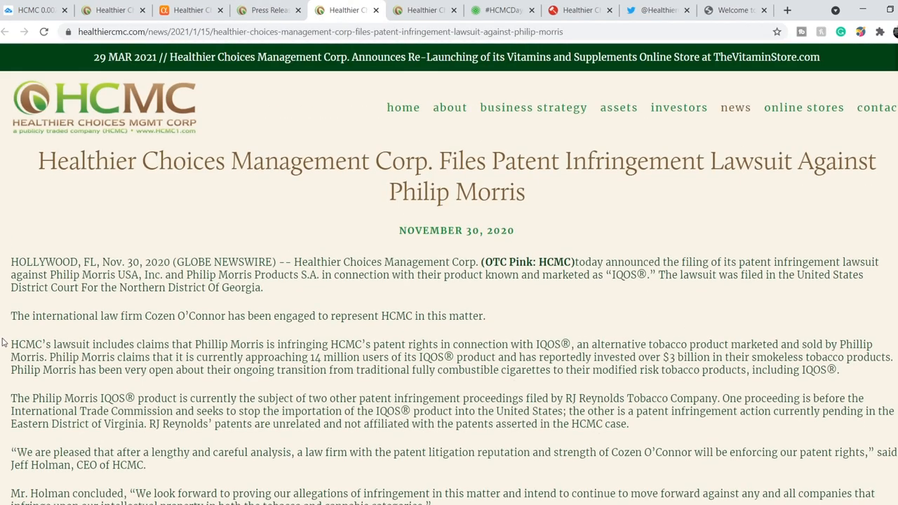
left_click_drag(11, 344, 197, 371)
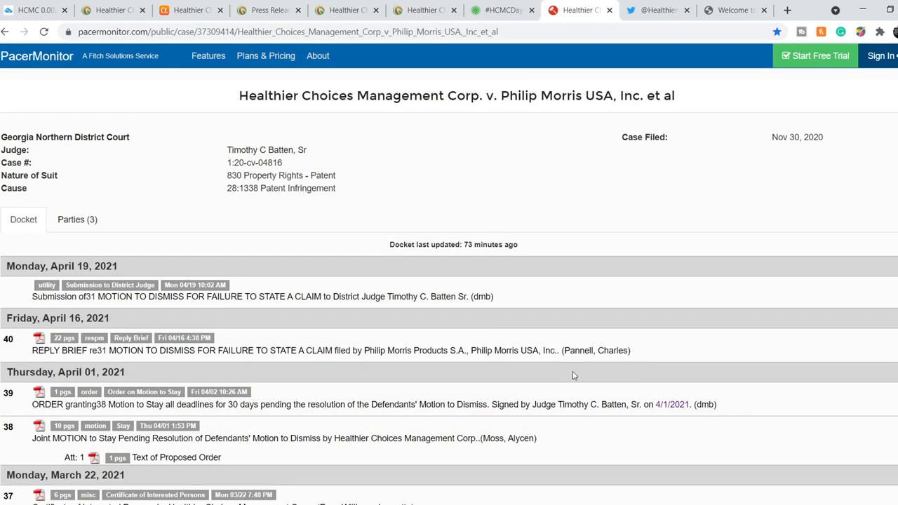
mouse_move(158, 270)
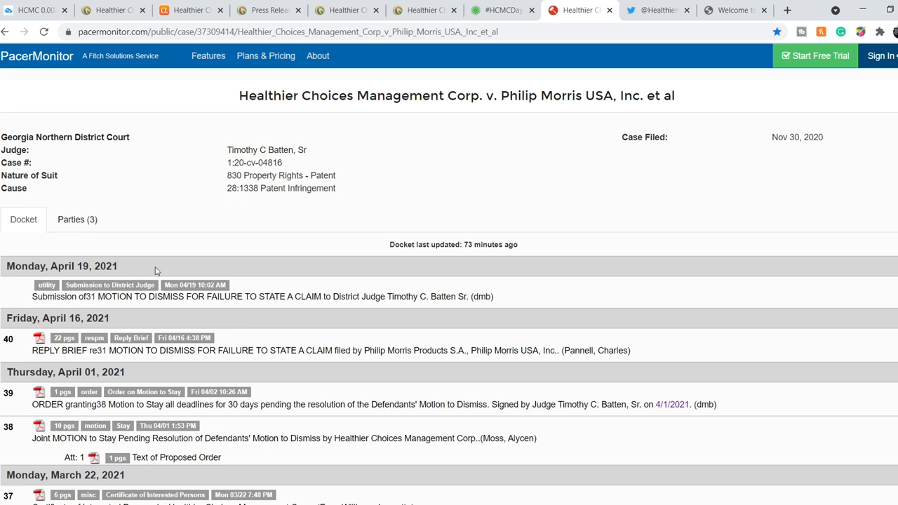
mouse_move(250, 322)
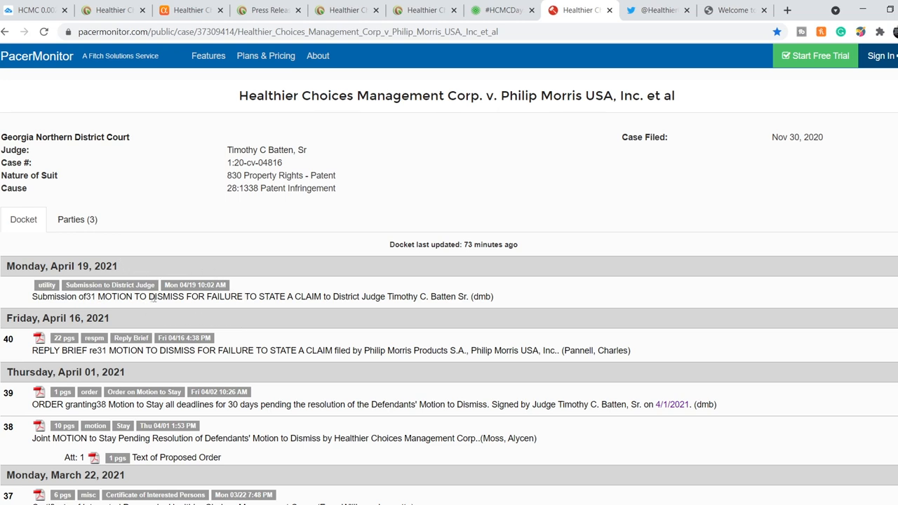
mouse_move(326, 289)
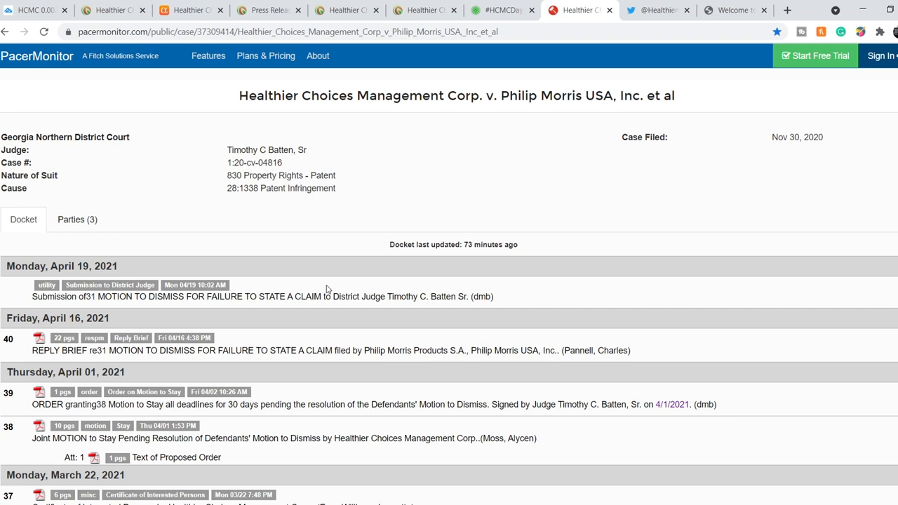
mouse_move(329, 298)
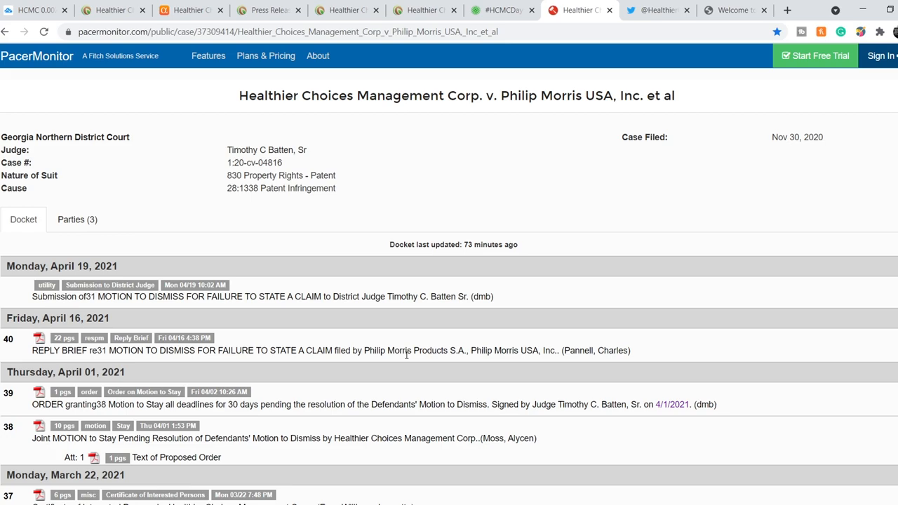
scroll("down", 3)
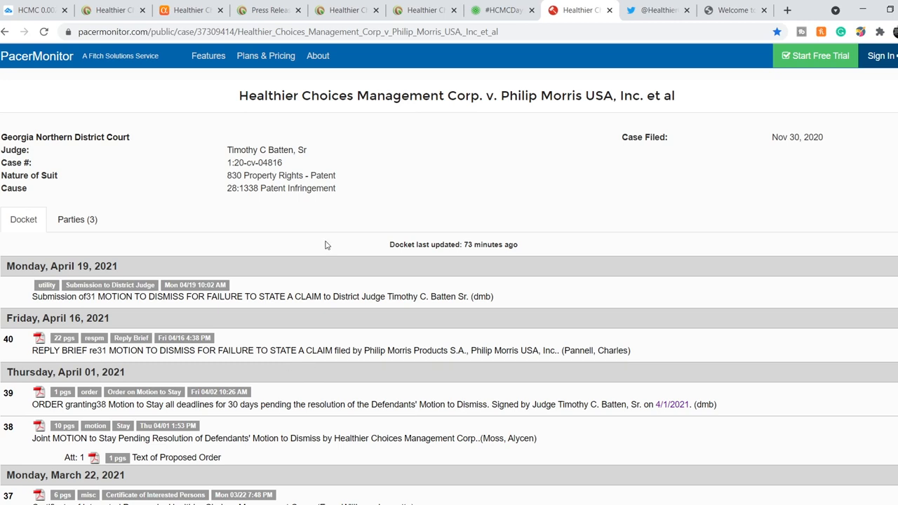
left_click(657, 10)
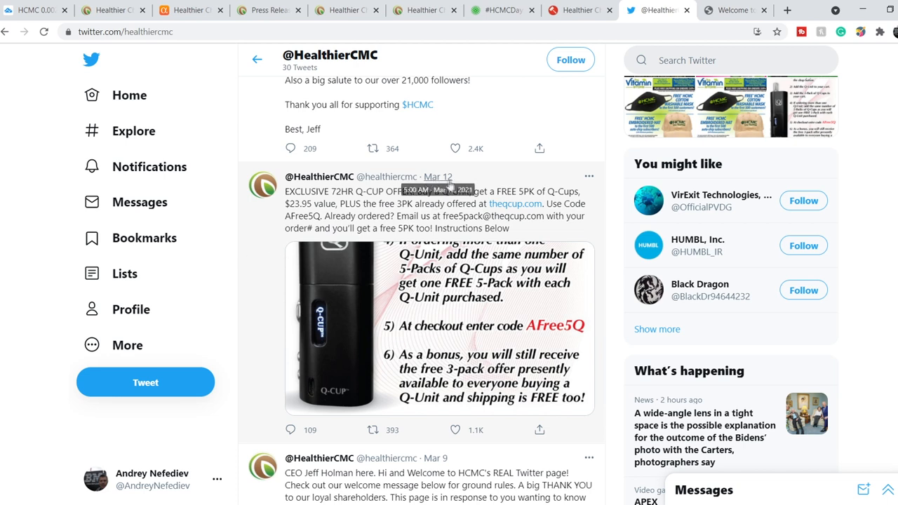
mouse_move(276, 202)
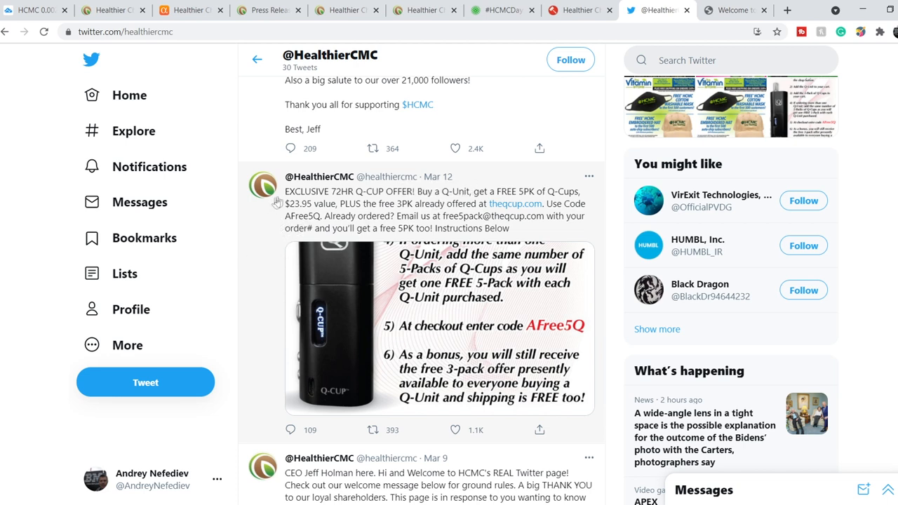
mouse_move(395, 195)
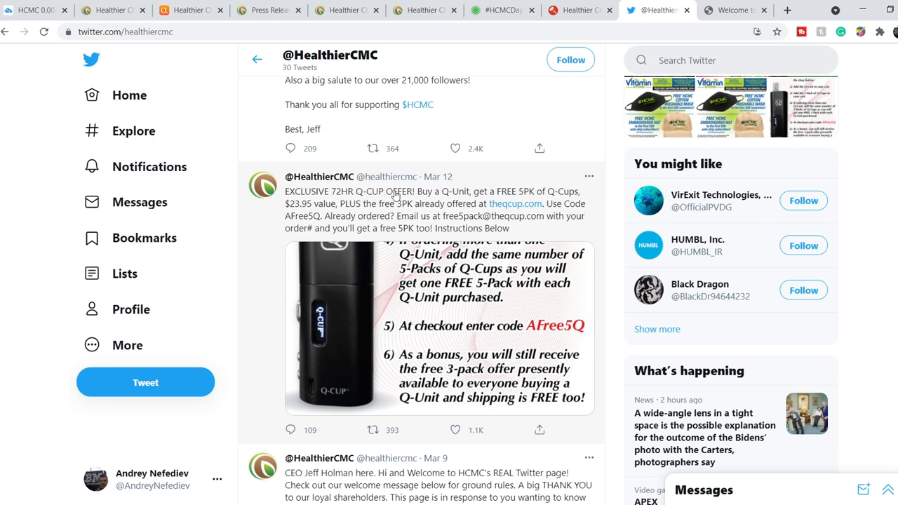
mouse_move(329, 280)
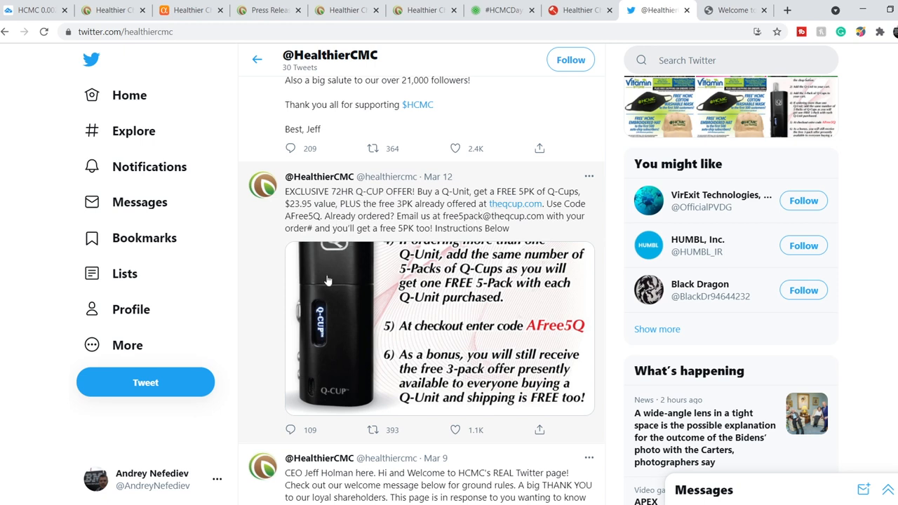
mouse_move(264, 314)
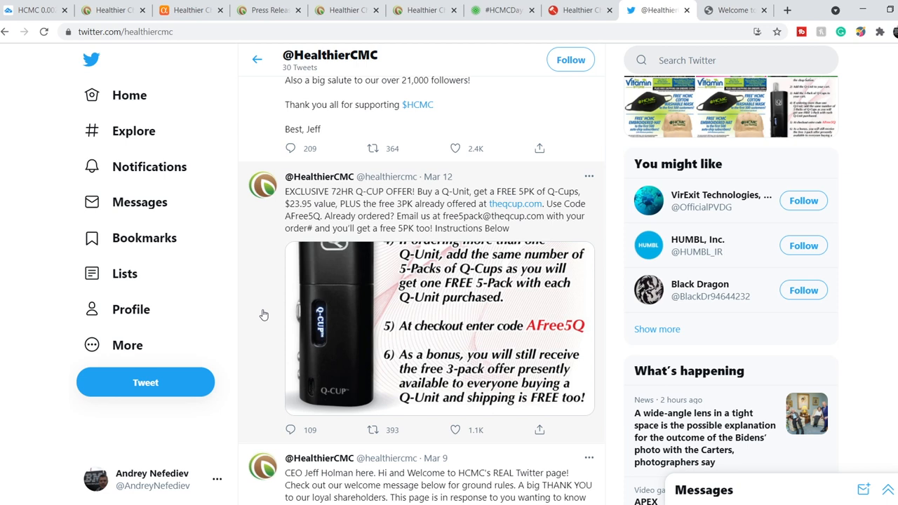
mouse_move(258, 326)
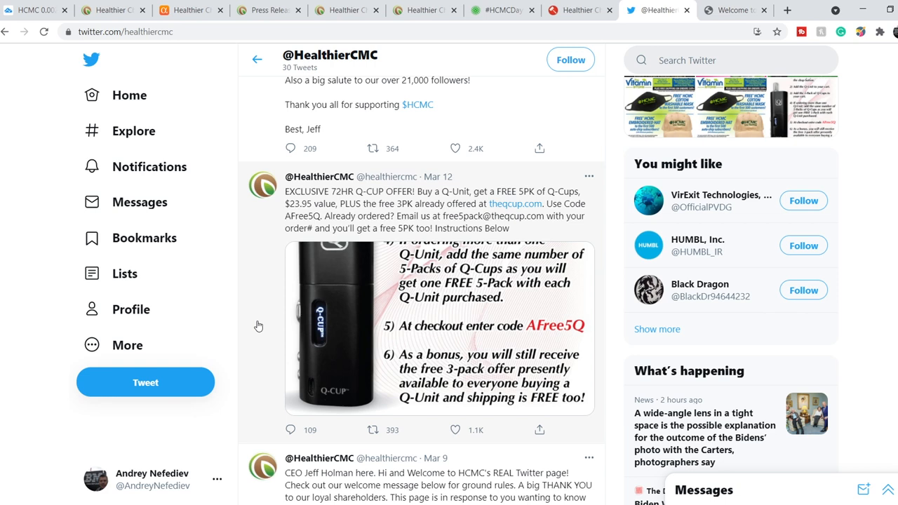
mouse_move(254, 310)
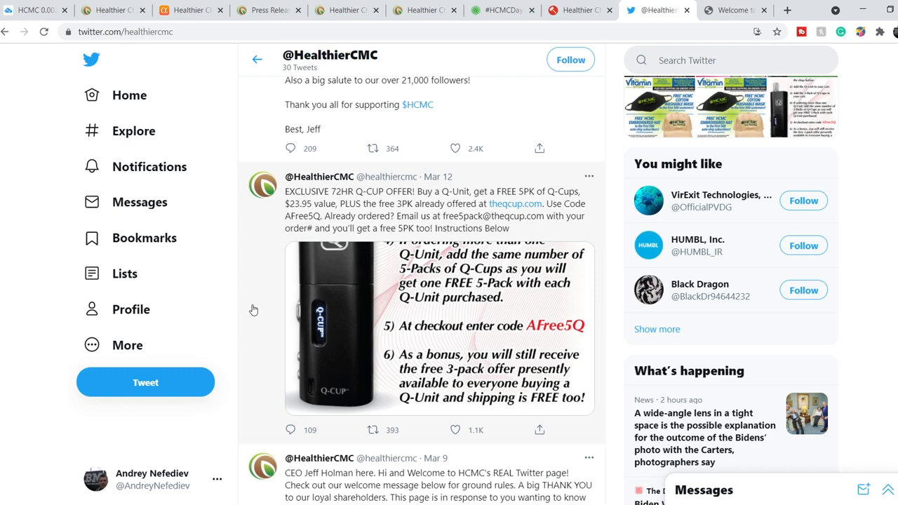
scroll("down", 3)
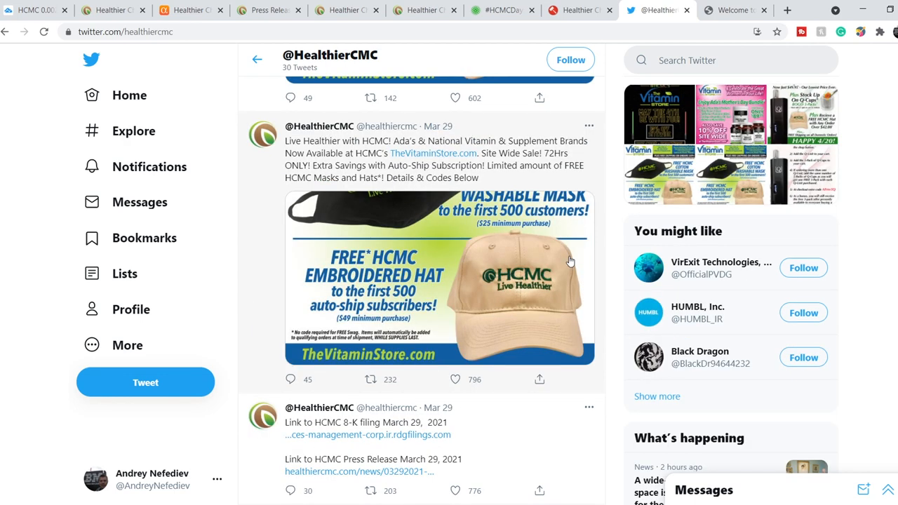
mouse_move(432, 153)
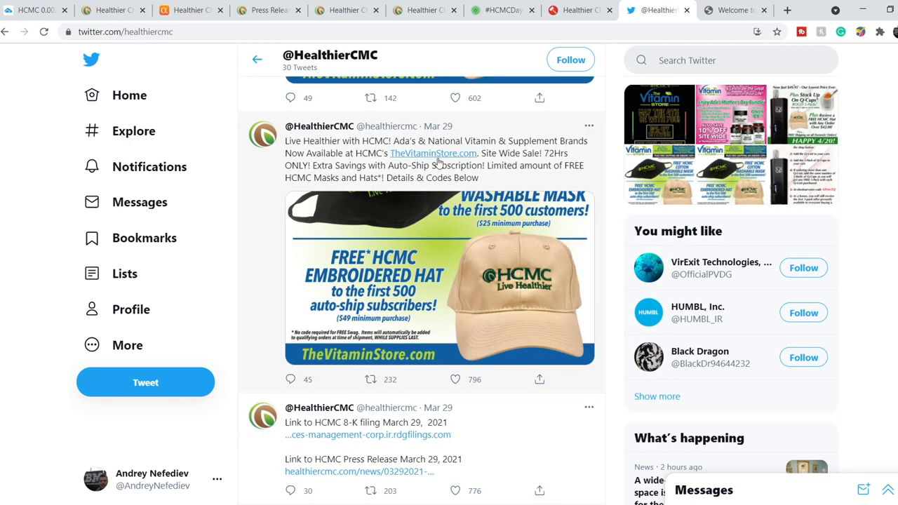
mouse_move(491, 130)
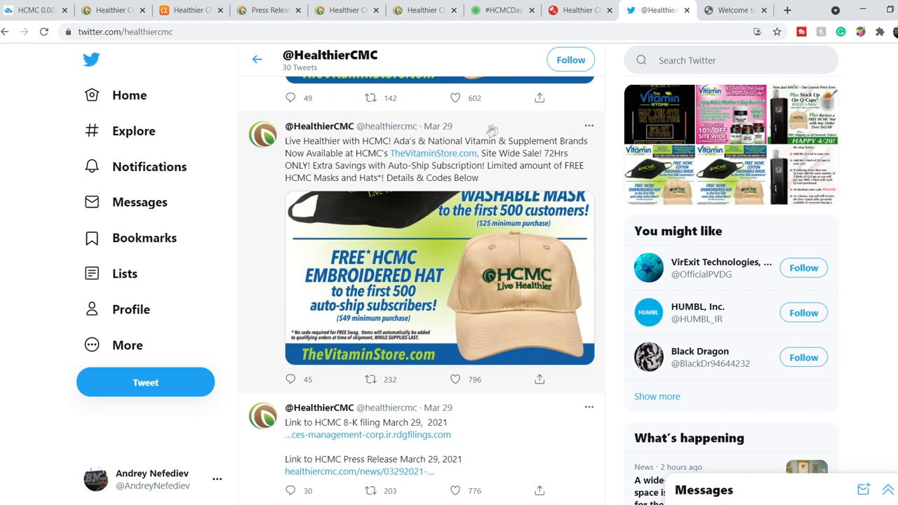
mouse_move(471, 132)
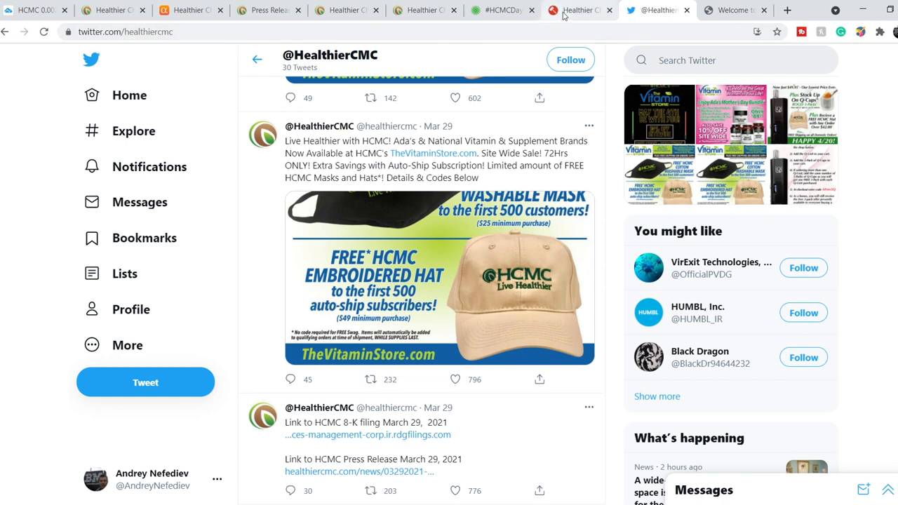
Return to the PacerMonitor Healthier Choices v. Philip Morris docket.
left_click(575, 10)
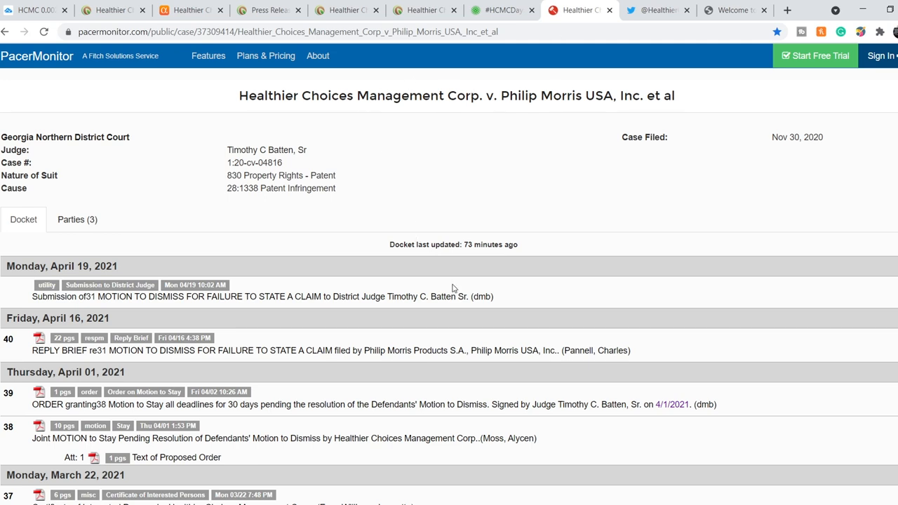
mouse_move(463, 298)
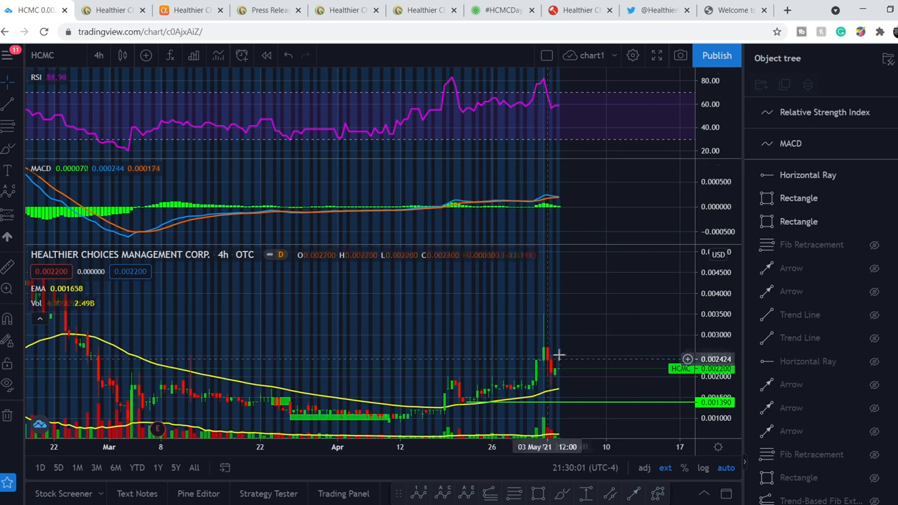
mouse_move(548, 322)
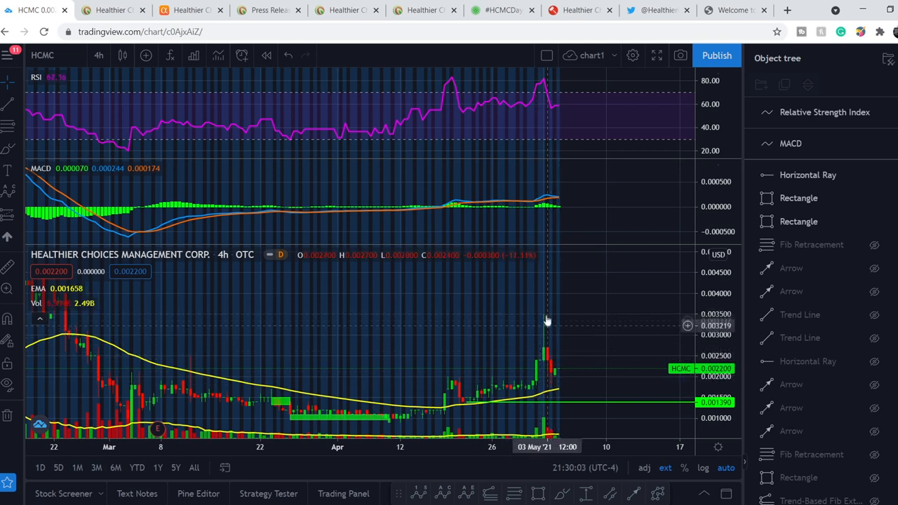
mouse_move(561, 384)
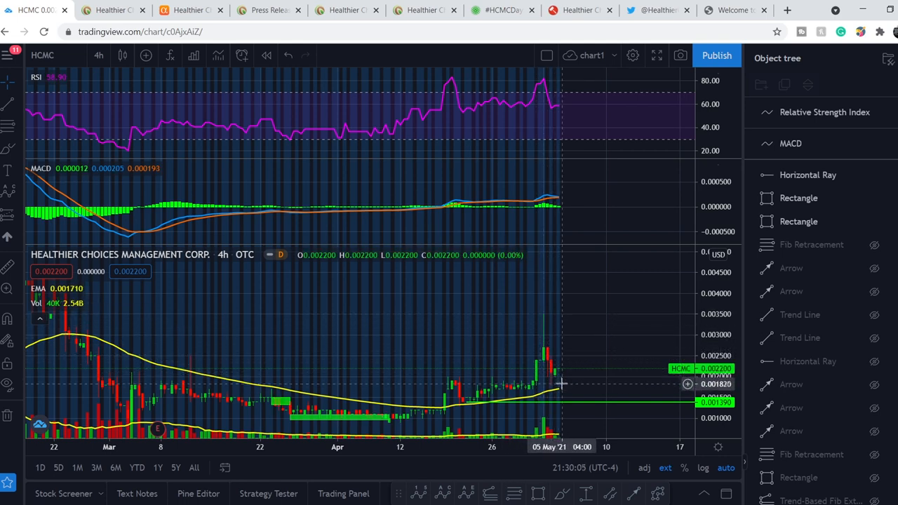
mouse_move(558, 381)
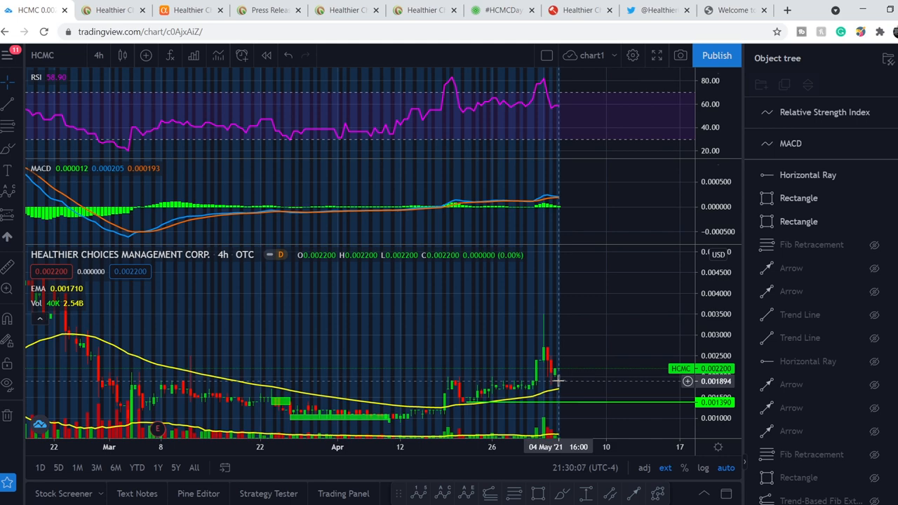
mouse_move(562, 371)
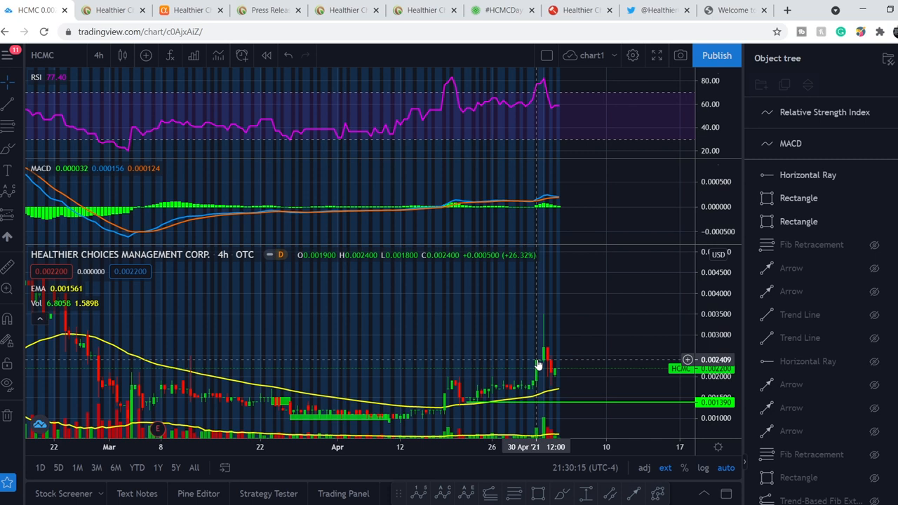
mouse_move(567, 373)
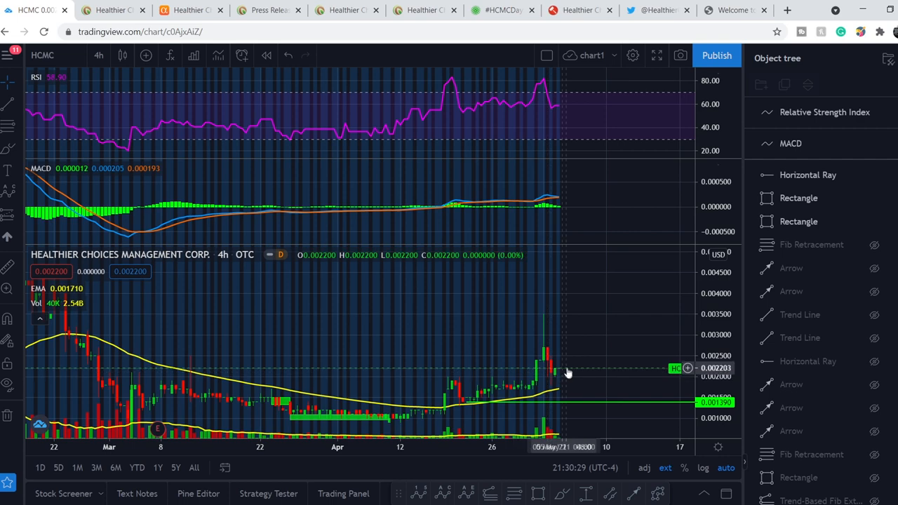
mouse_move(562, 372)
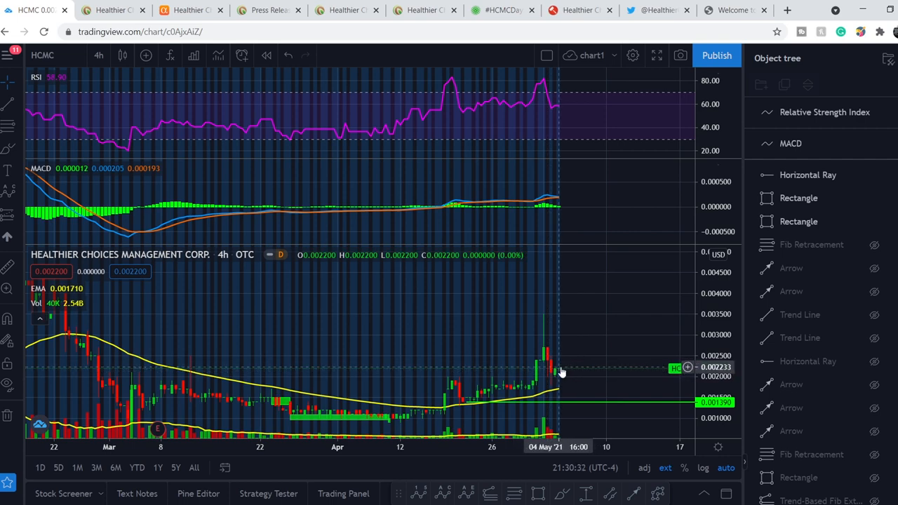
mouse_move(418, 419)
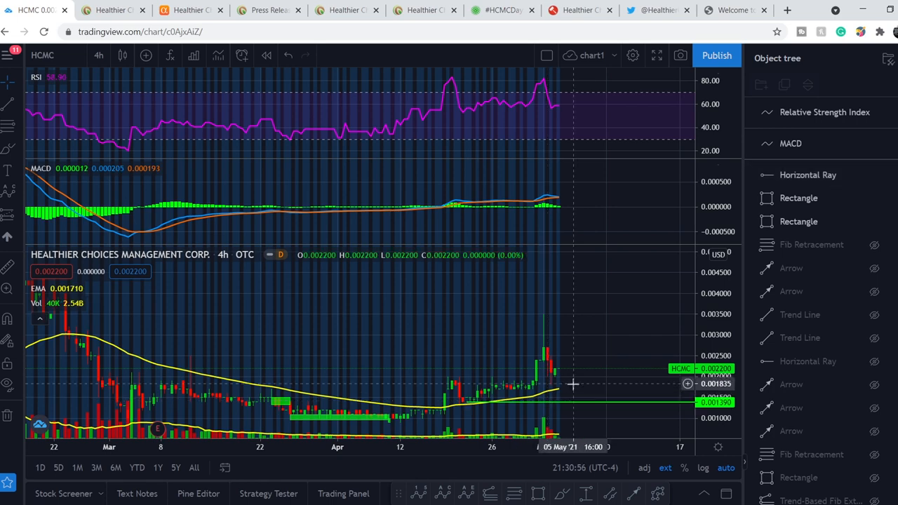
mouse_move(498, 404)
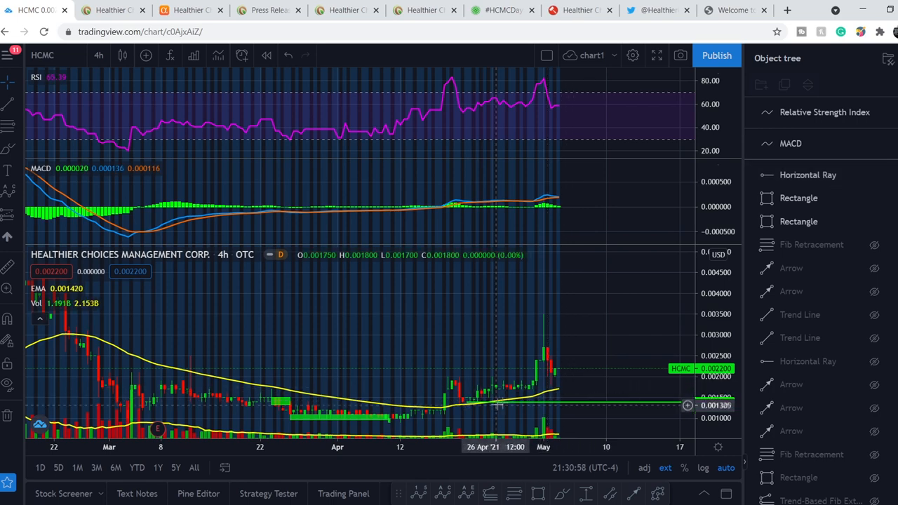
mouse_move(588, 428)
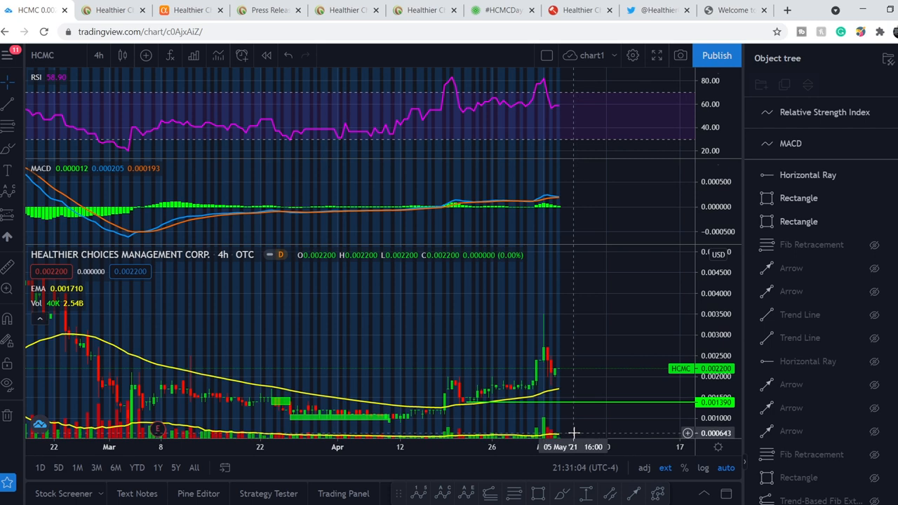
mouse_move(573, 426)
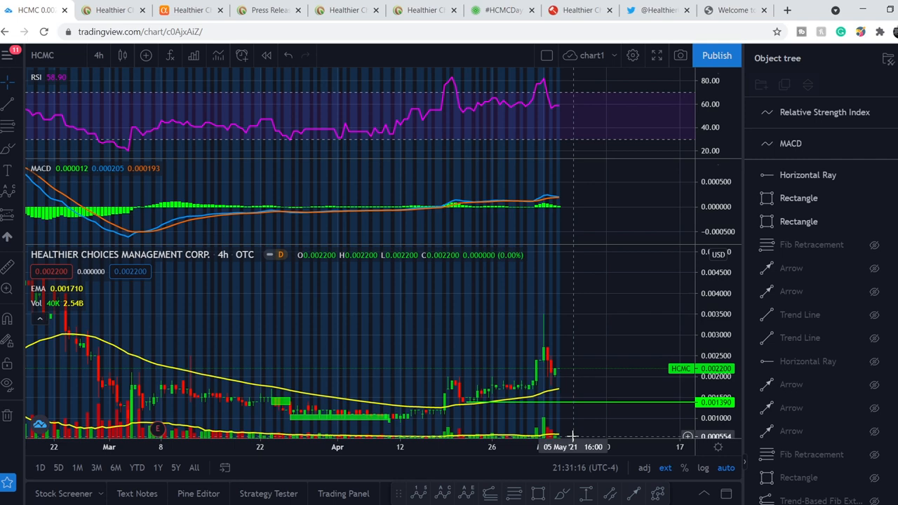
Highlight the InvestorPlace sentence about HCMC earnings due Wednesday and return to the chart.
left_click(503, 9)
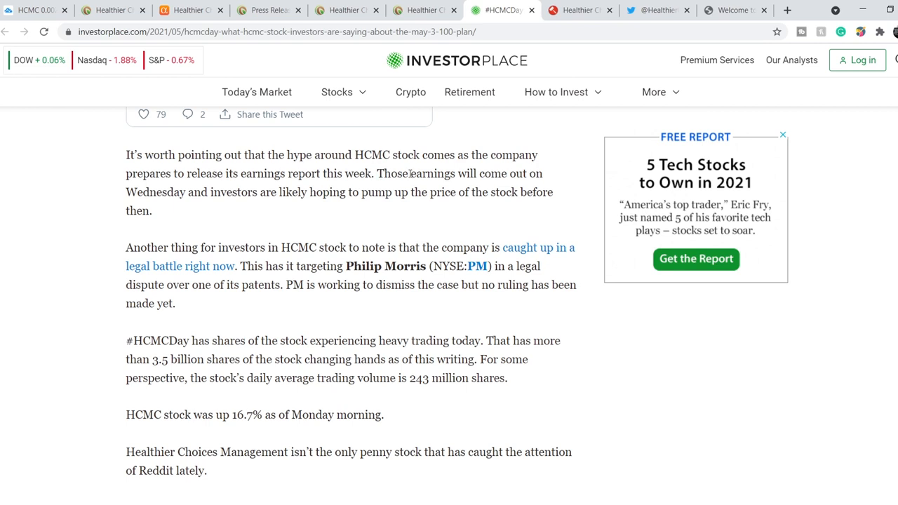
left_click_drag(410, 174, 188, 193)
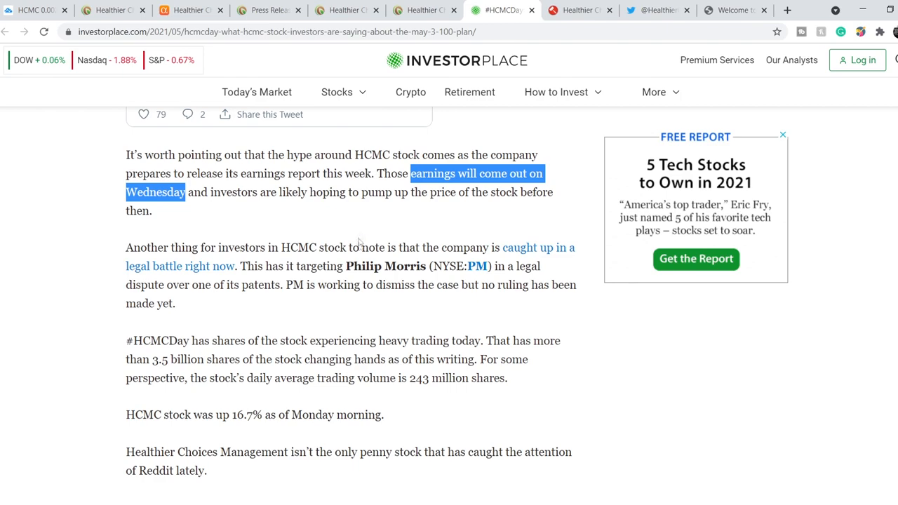
scroll("up", 3)
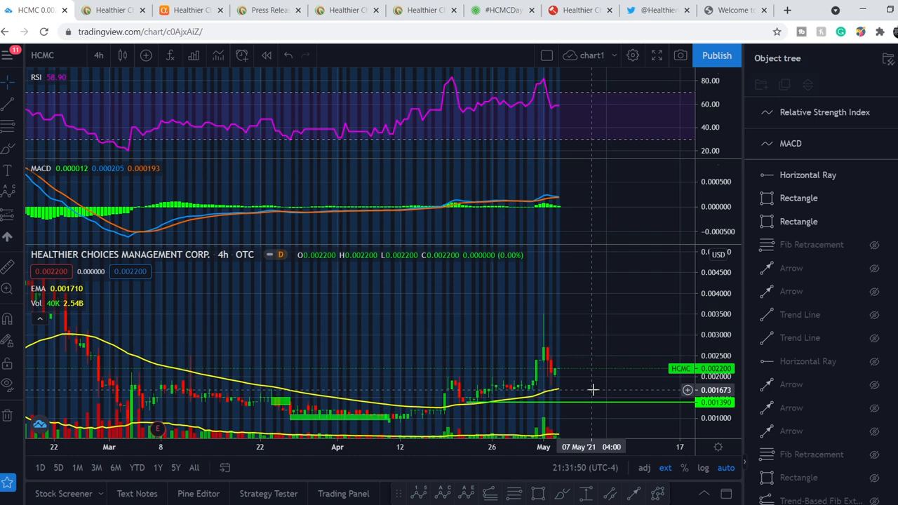
mouse_move(598, 398)
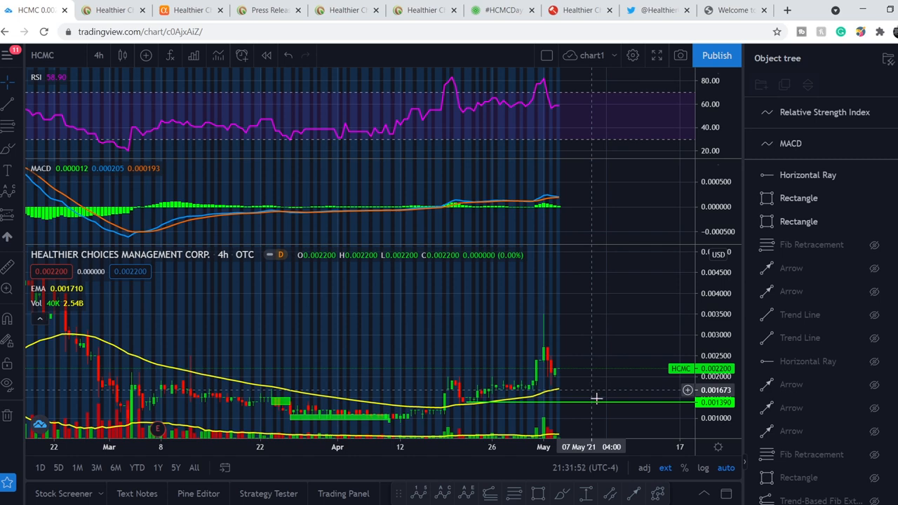
mouse_move(428, 418)
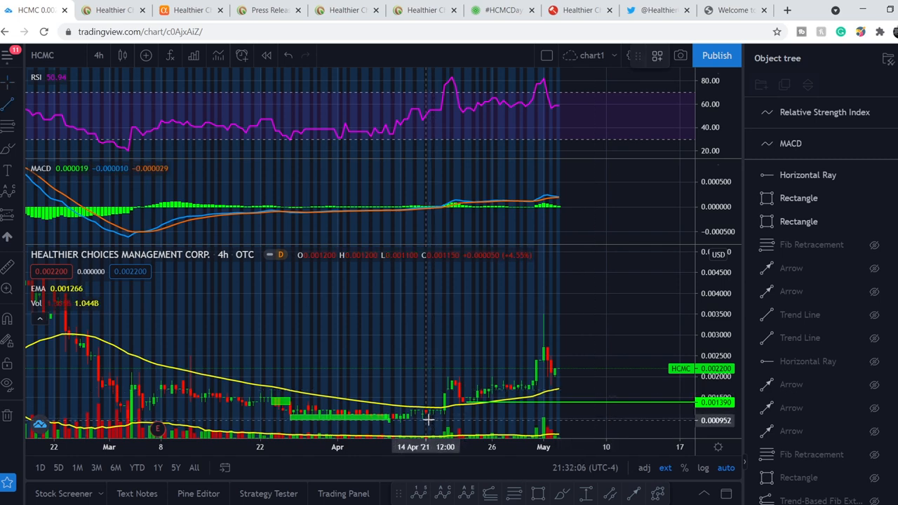
Draw a green rising support trend line from the mid-April low through the early-May candles.
left_click_drag(426, 420, 605, 366)
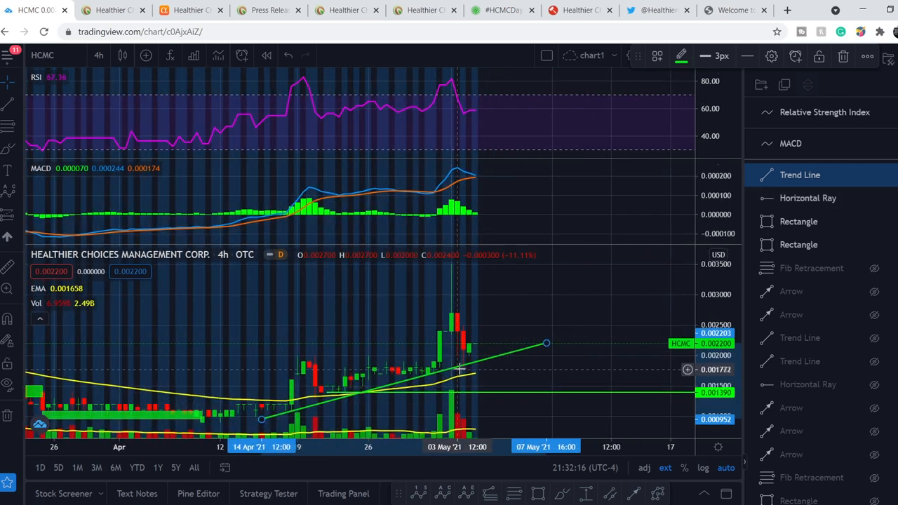
mouse_move(463, 371)
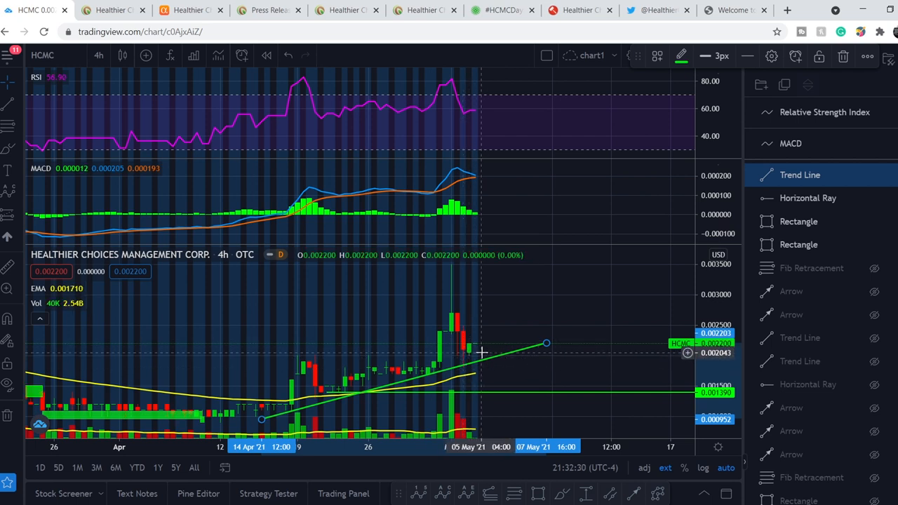
mouse_move(488, 358)
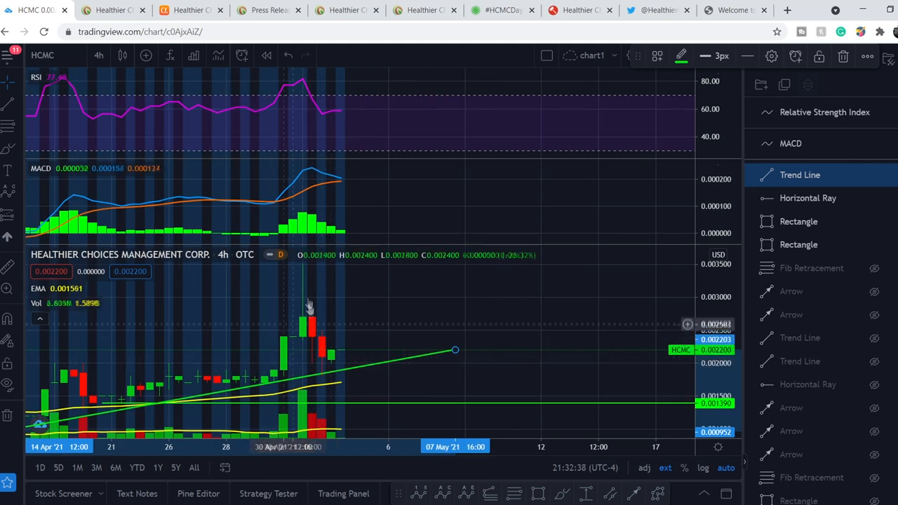
mouse_move(274, 385)
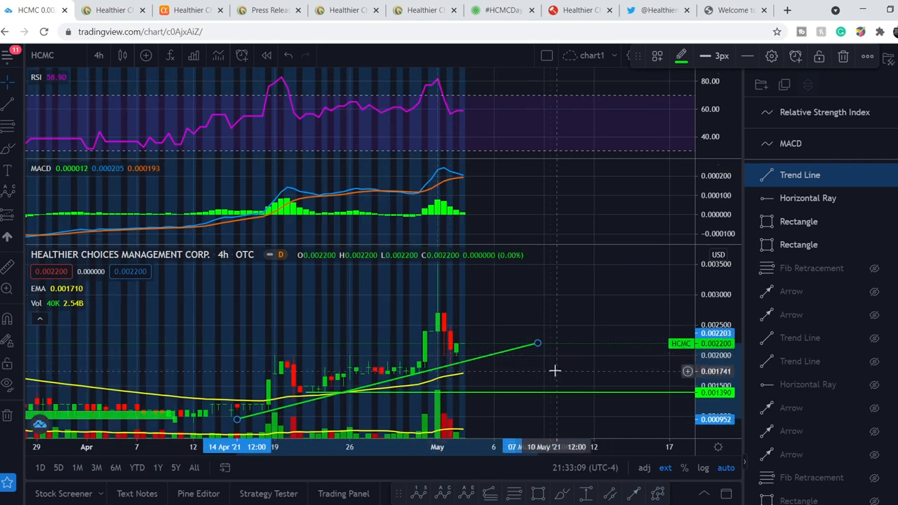
mouse_move(537, 365)
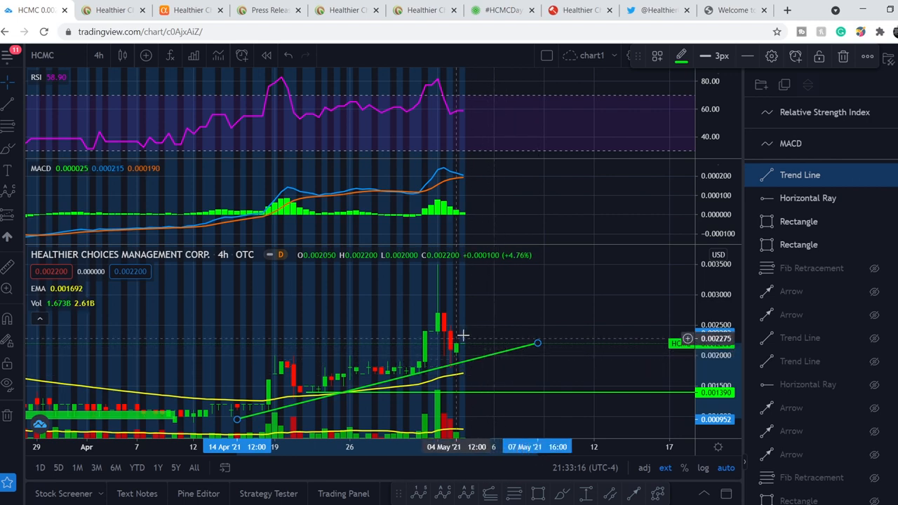
mouse_move(474, 348)
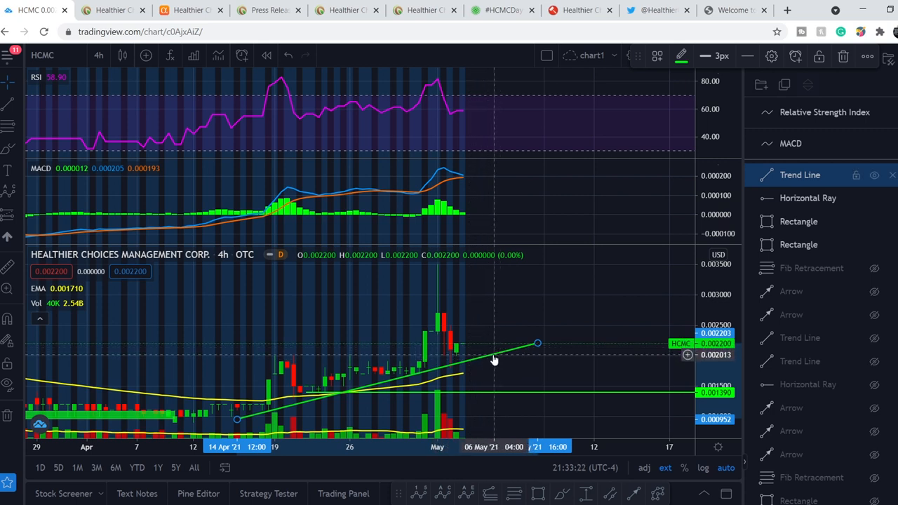
mouse_move(489, 360)
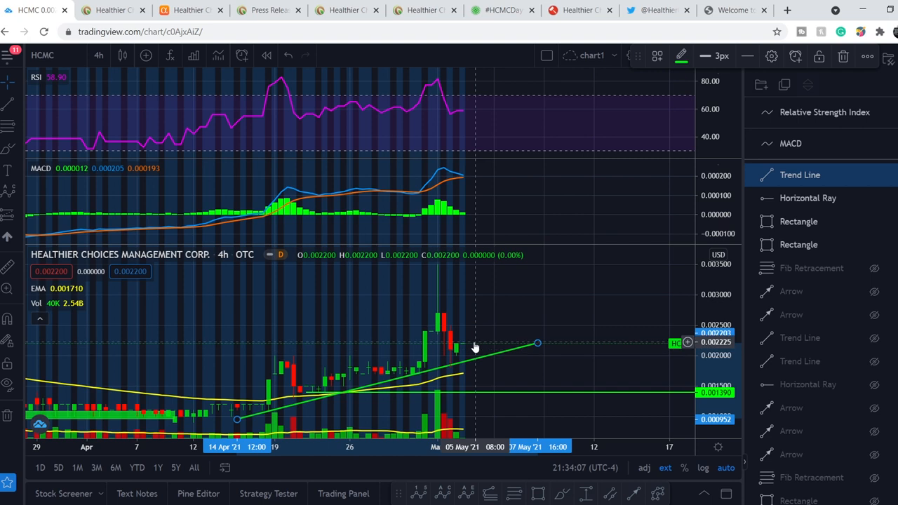
mouse_move(468, 354)
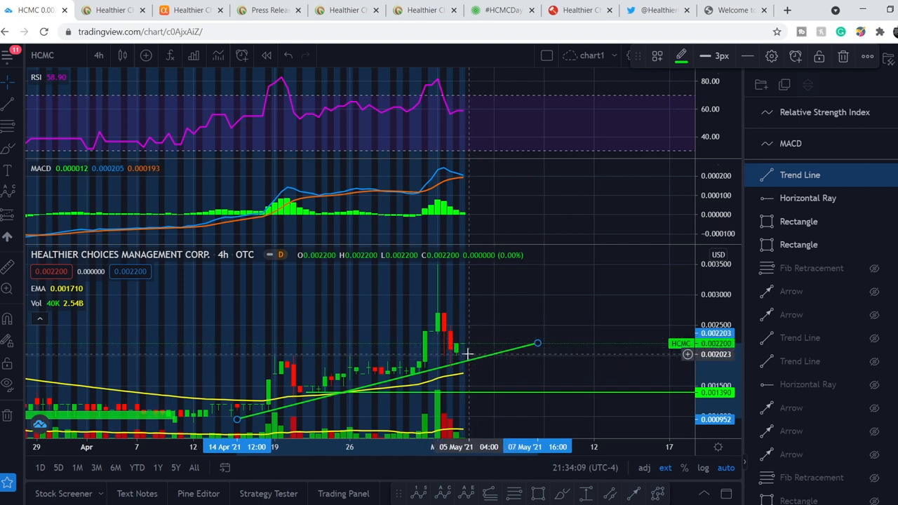
mouse_move(512, 295)
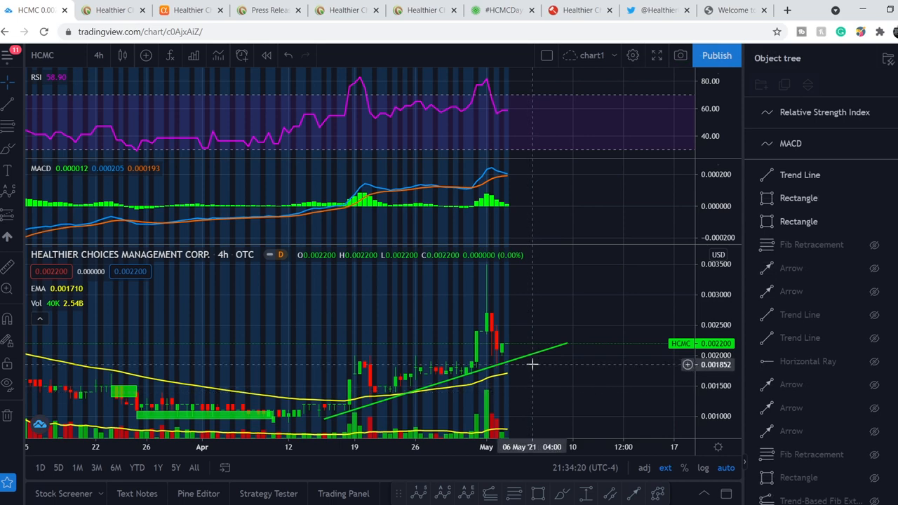
mouse_move(512, 350)
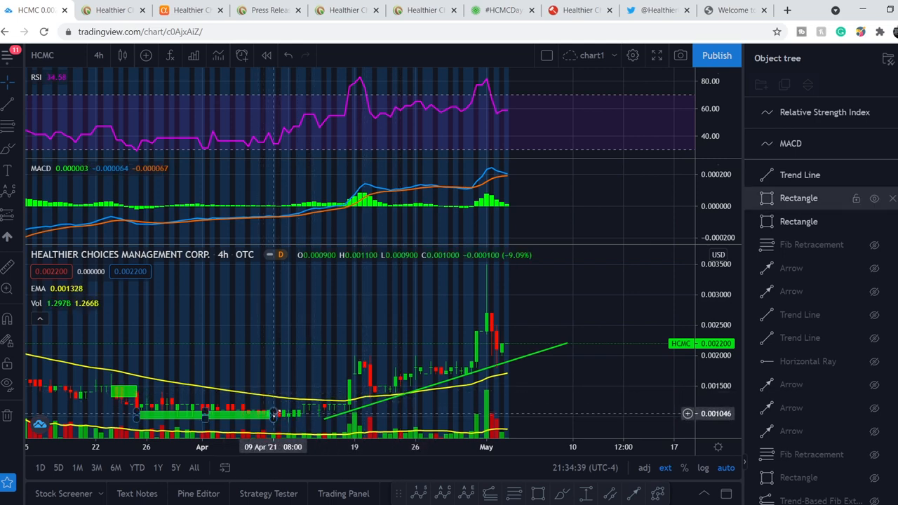
mouse_move(503, 410)
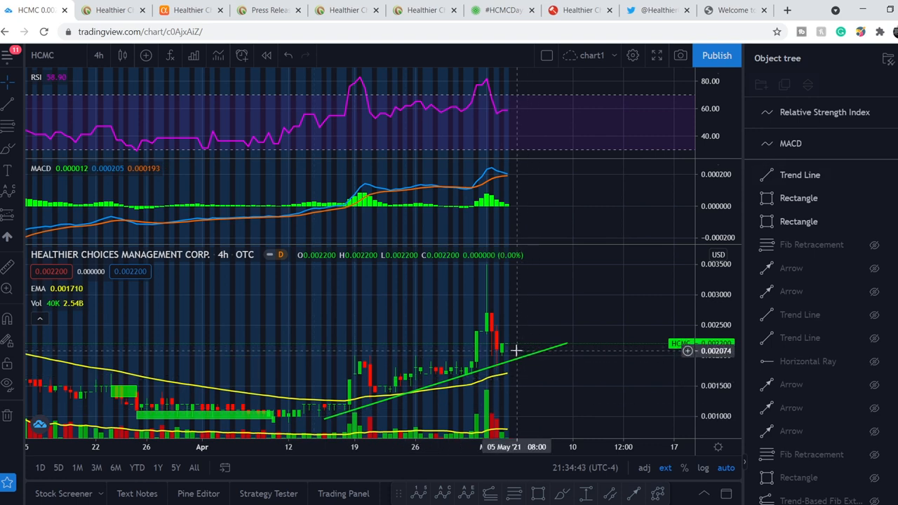
mouse_move(519, 349)
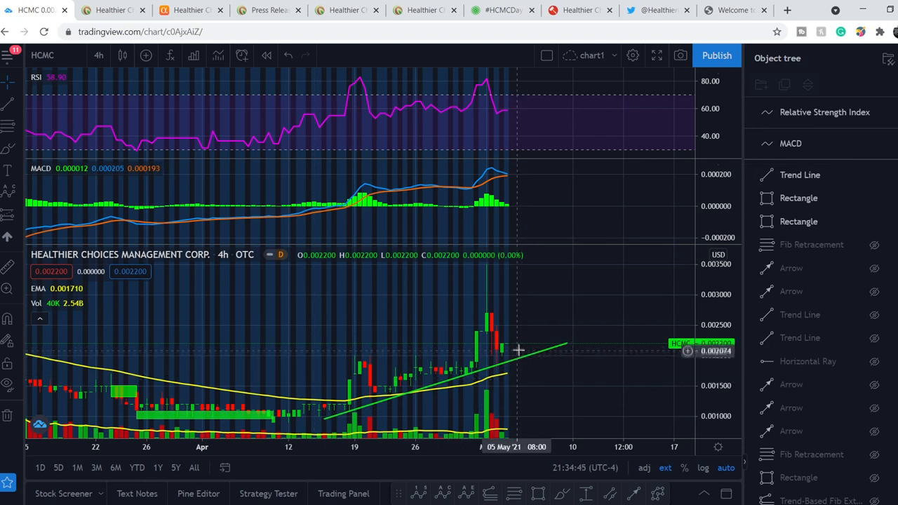
mouse_move(512, 358)
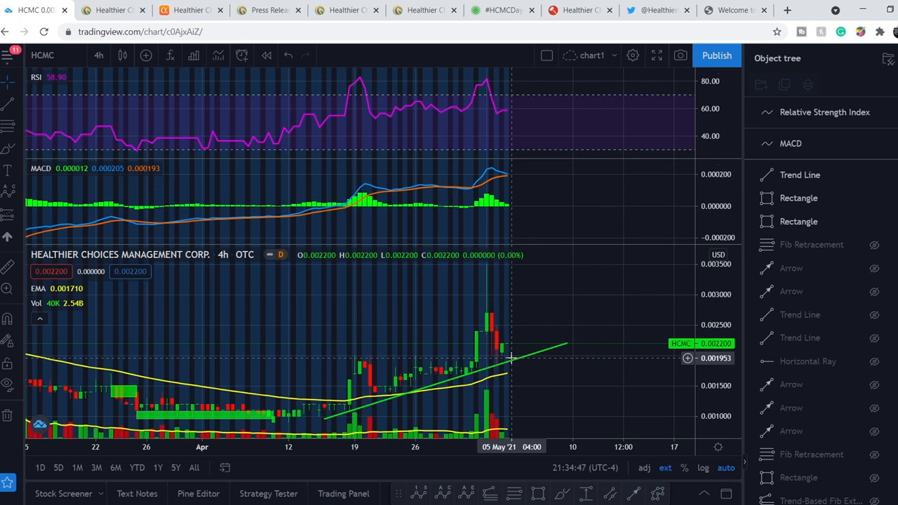
mouse_move(525, 385)
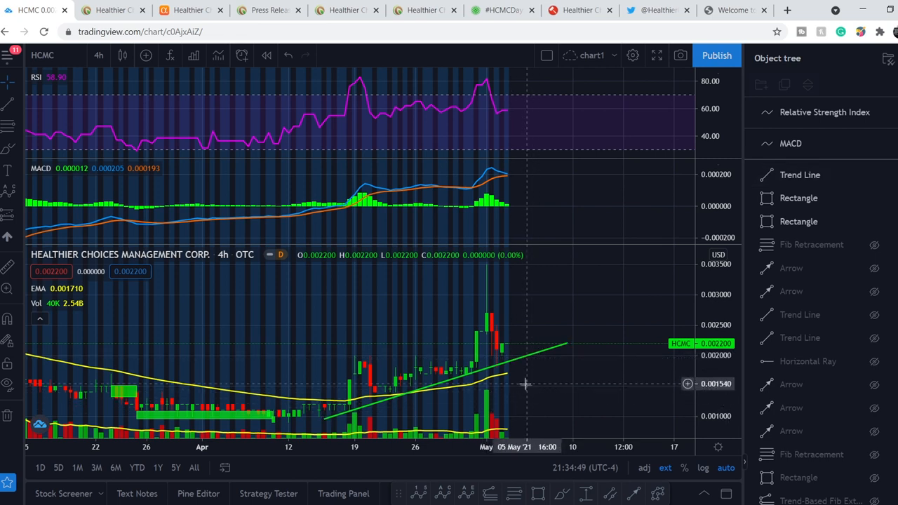